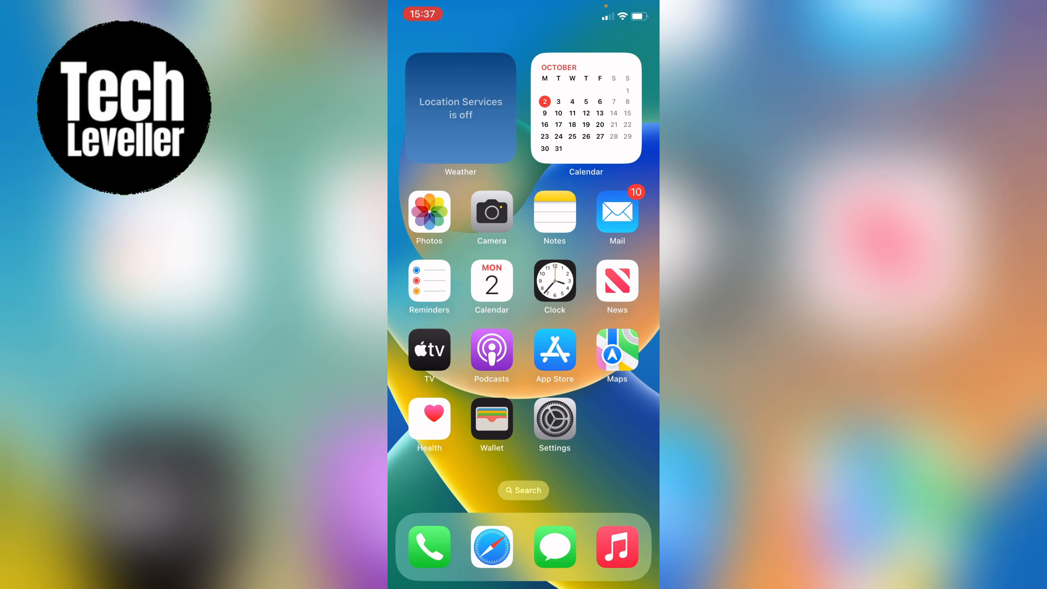
- Reach the Battery Health & Charging screen showing 89% maximum capacity
click(554, 424)
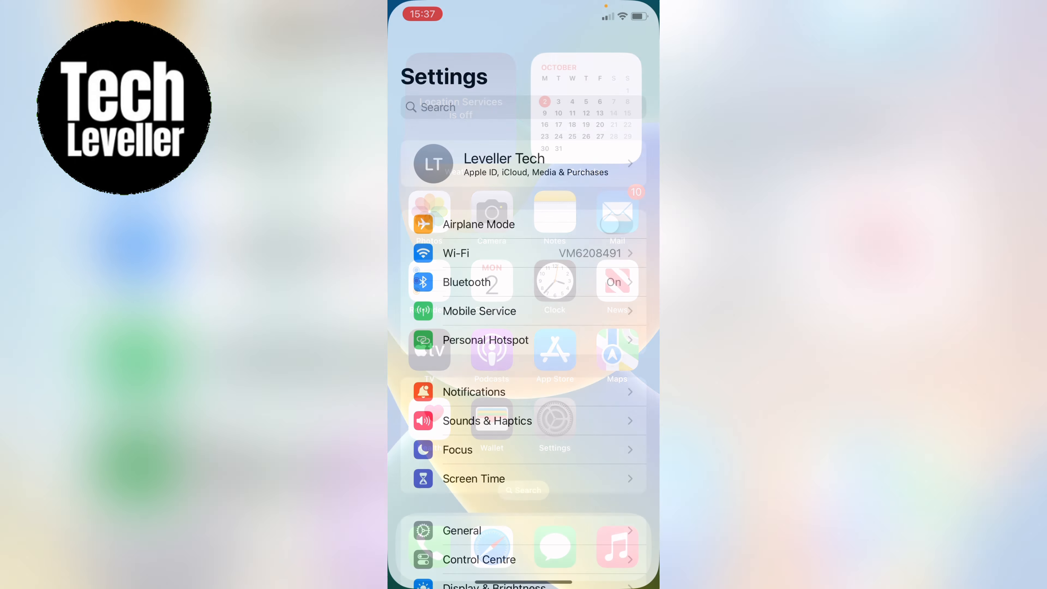
scroll(down, 3)
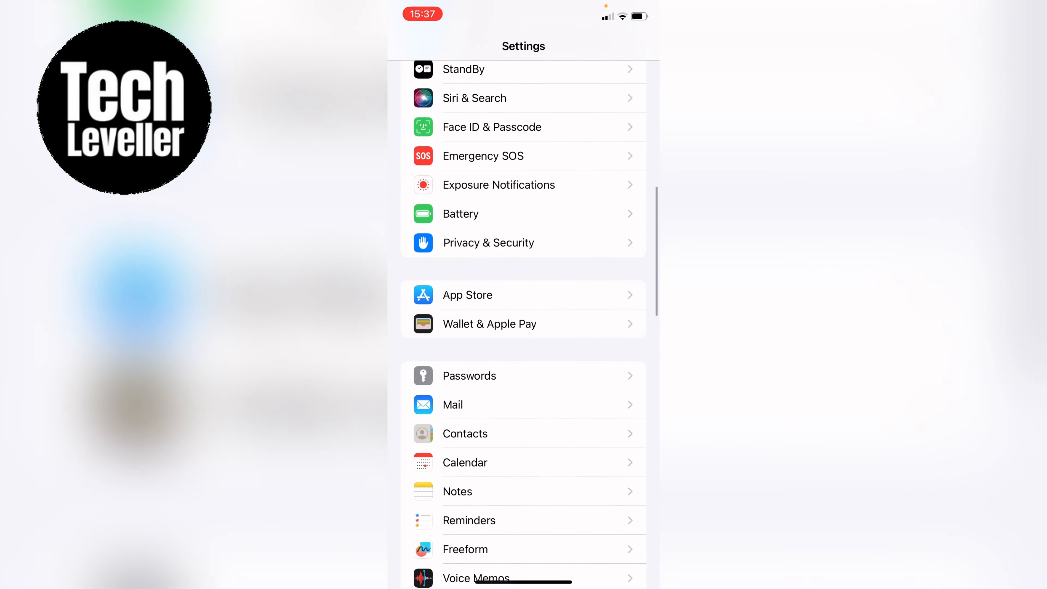
scroll(down, 3)
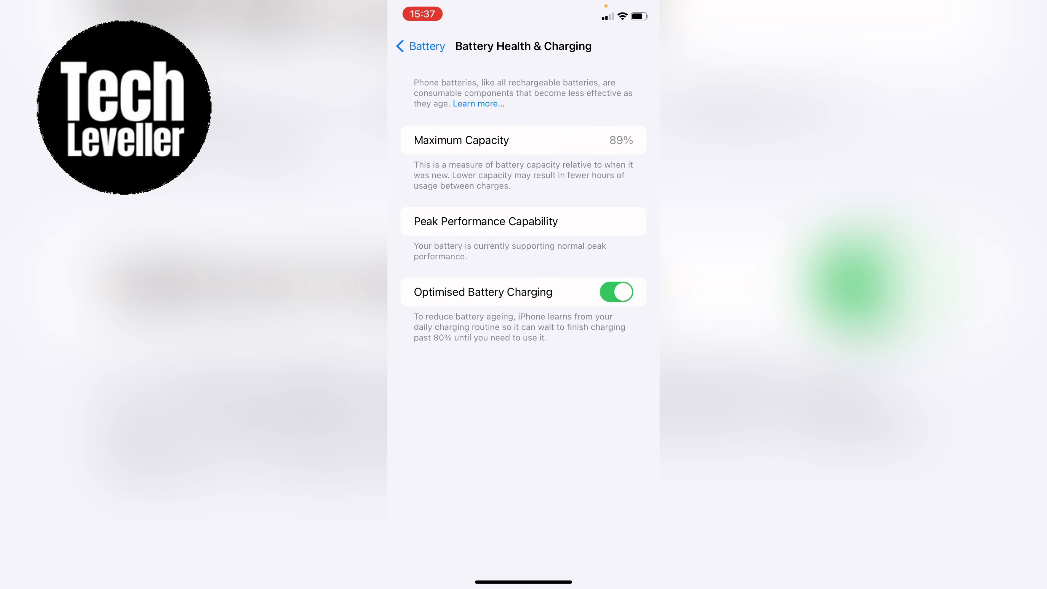
- Set Background App Refresh to Off for all apps under General
click(420, 46)
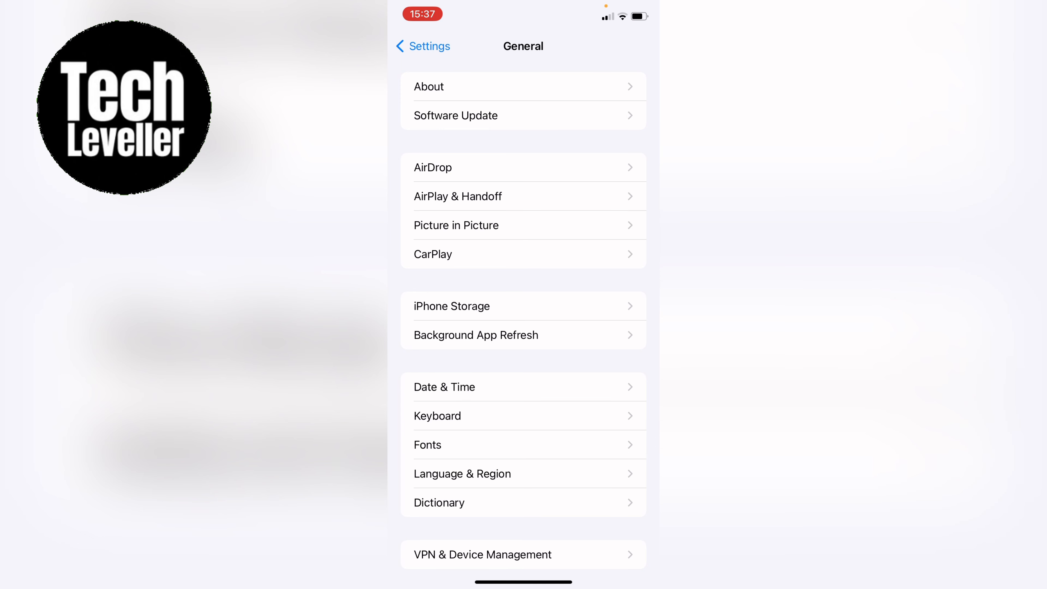
click(475, 335)
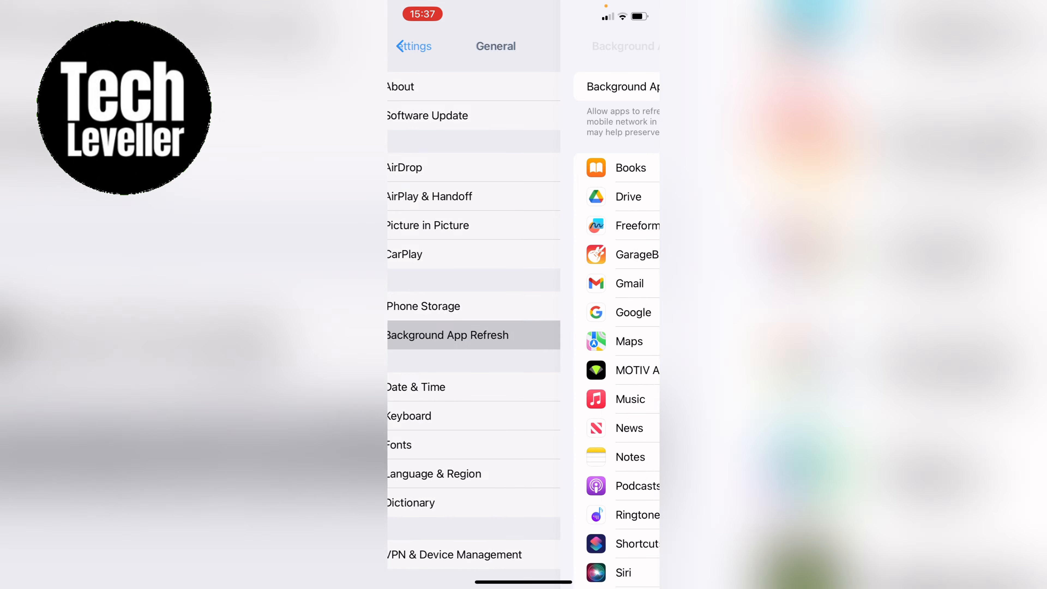
click(447, 335)
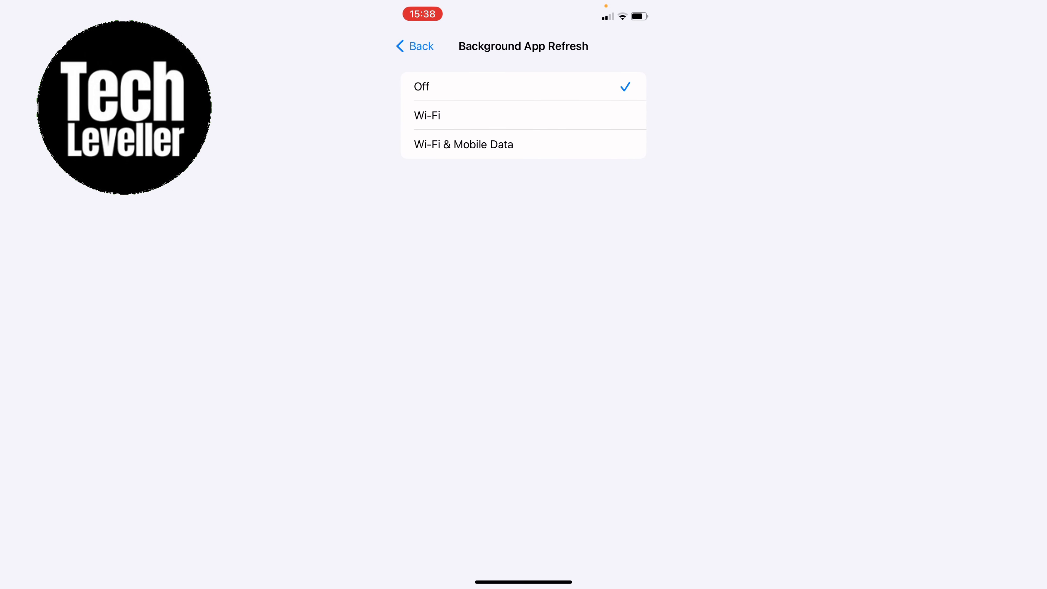
click(414, 46)
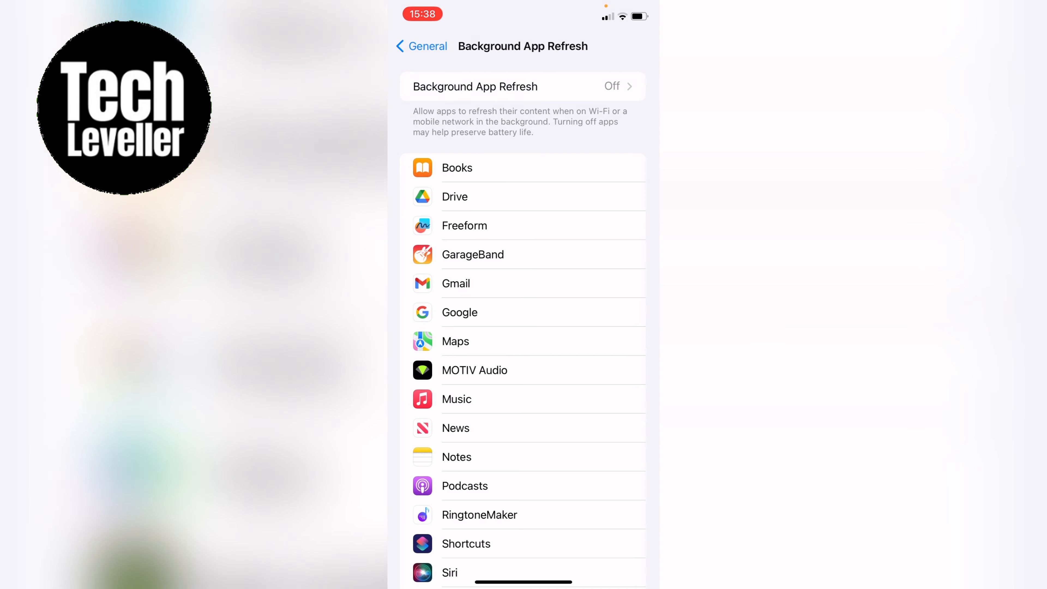
- Review the Battery page's per-app usage list and return to the main Settings list
click(420, 46)
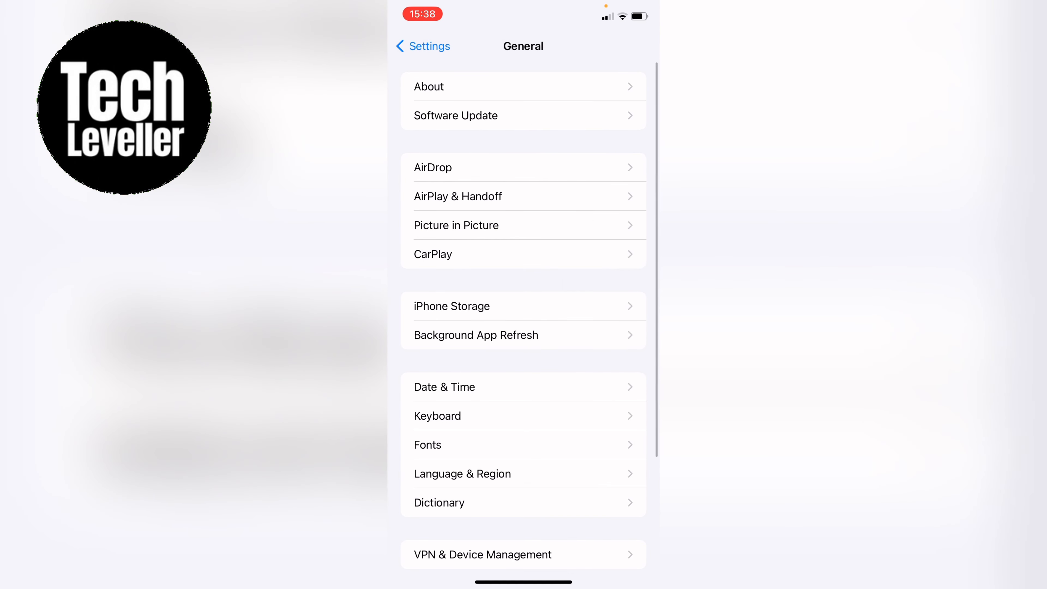
click(422, 46)
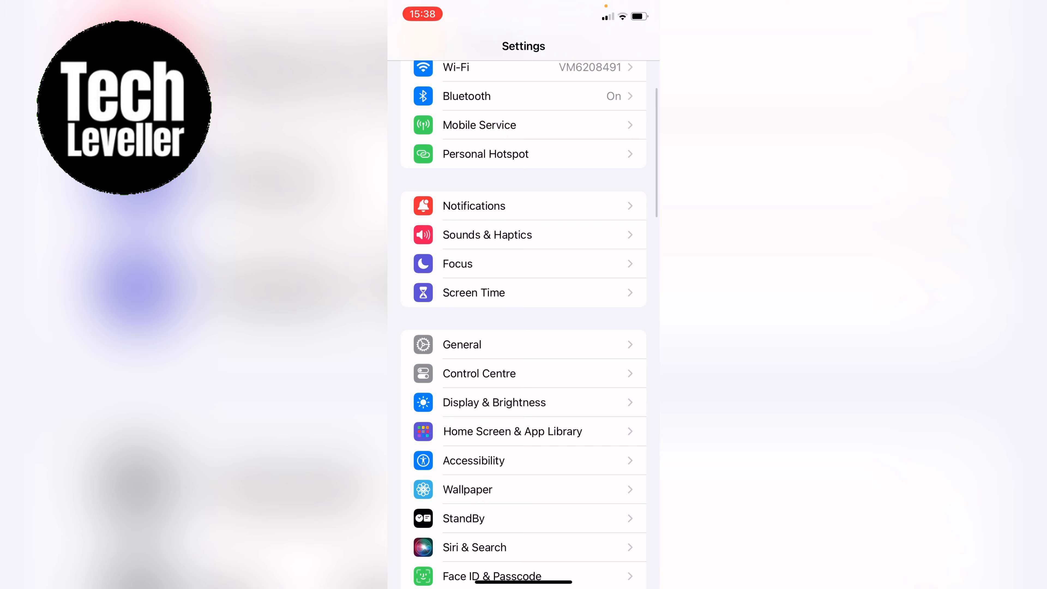
scroll(down, 3)
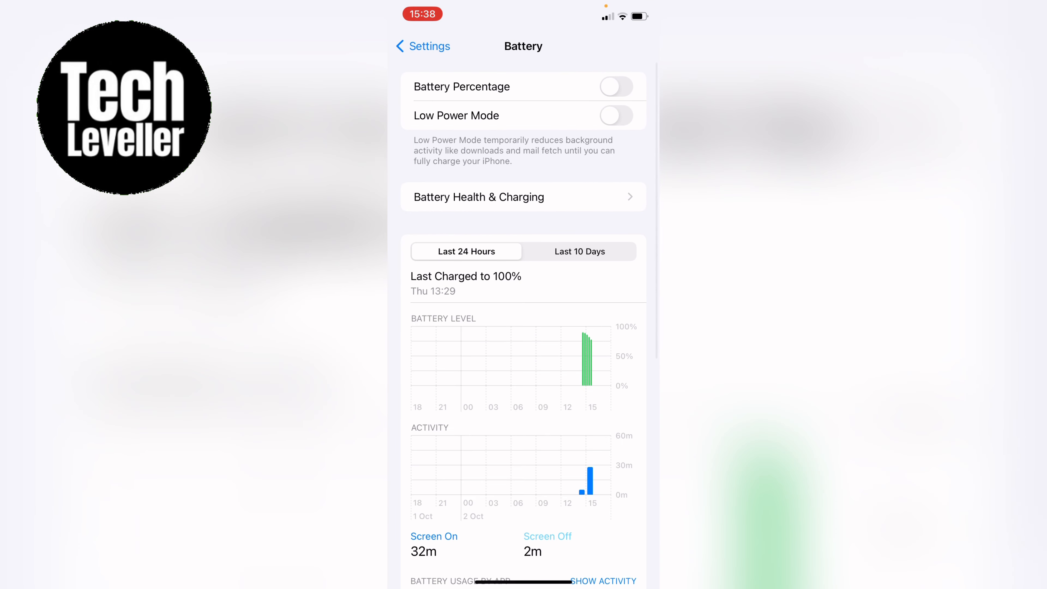
scroll(down, 3)
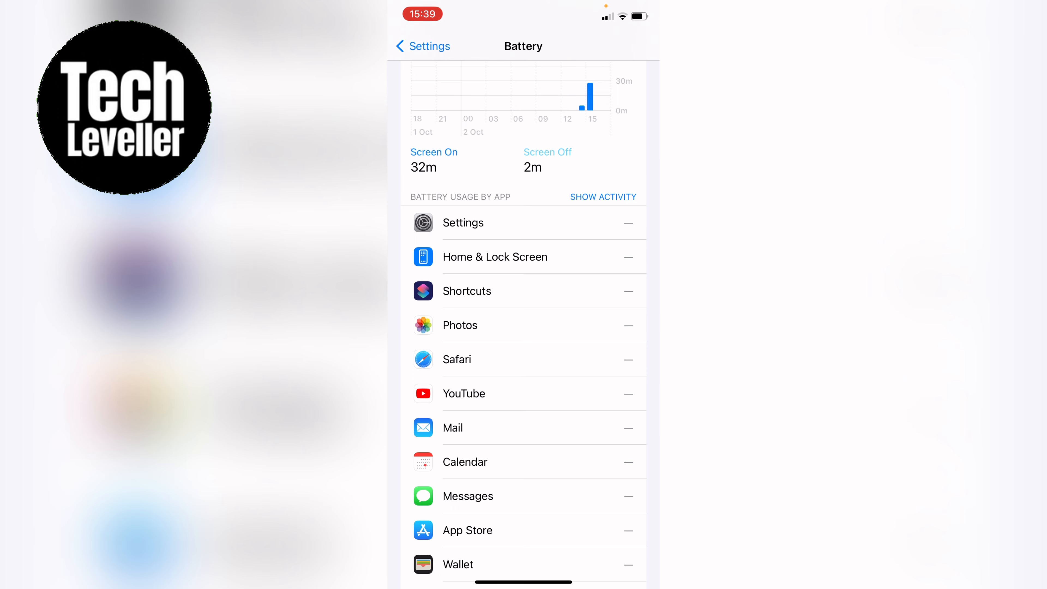
click(422, 46)
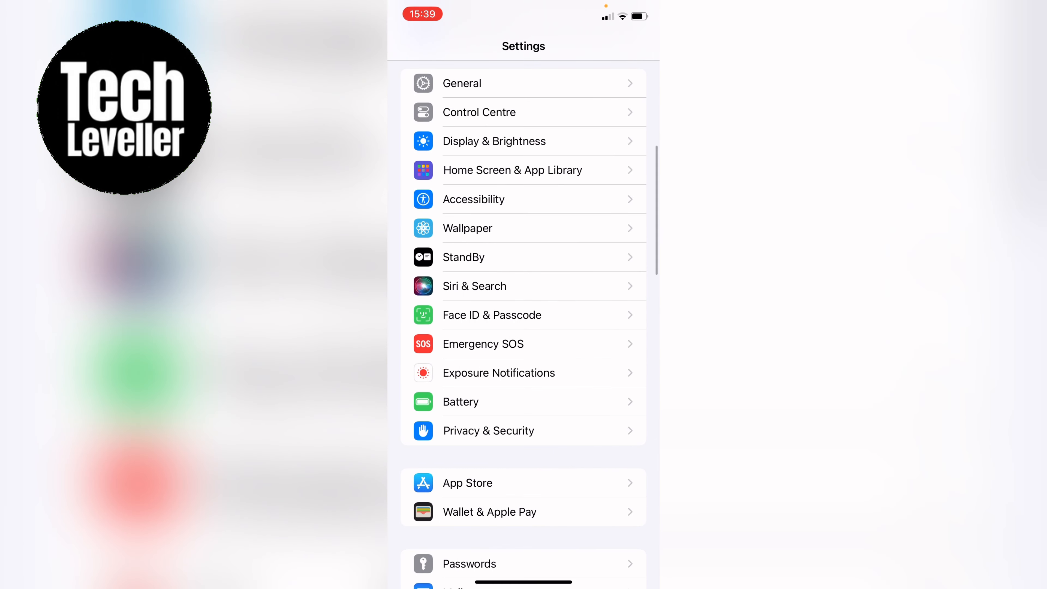
- View TikTok's storage details and Offload App option in iPhone Storage, then return to General
scroll(up, 3)
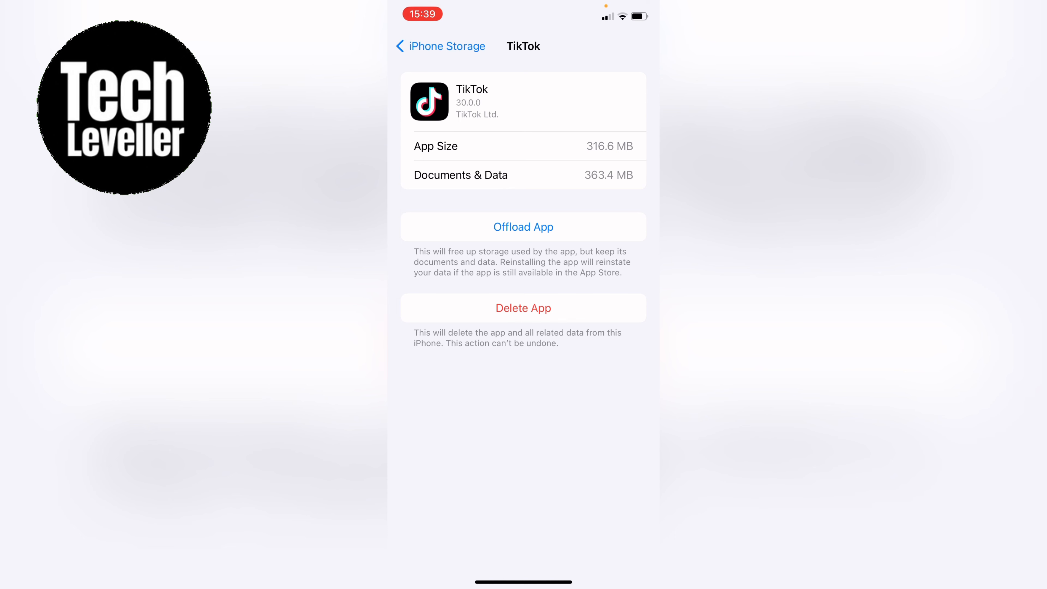
click(440, 45)
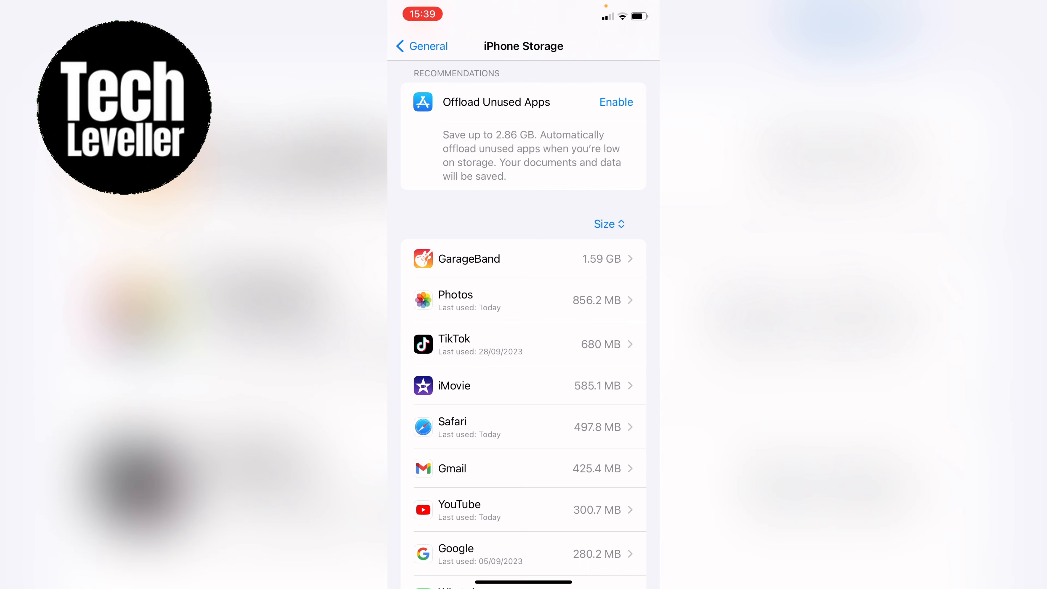
click(422, 46)
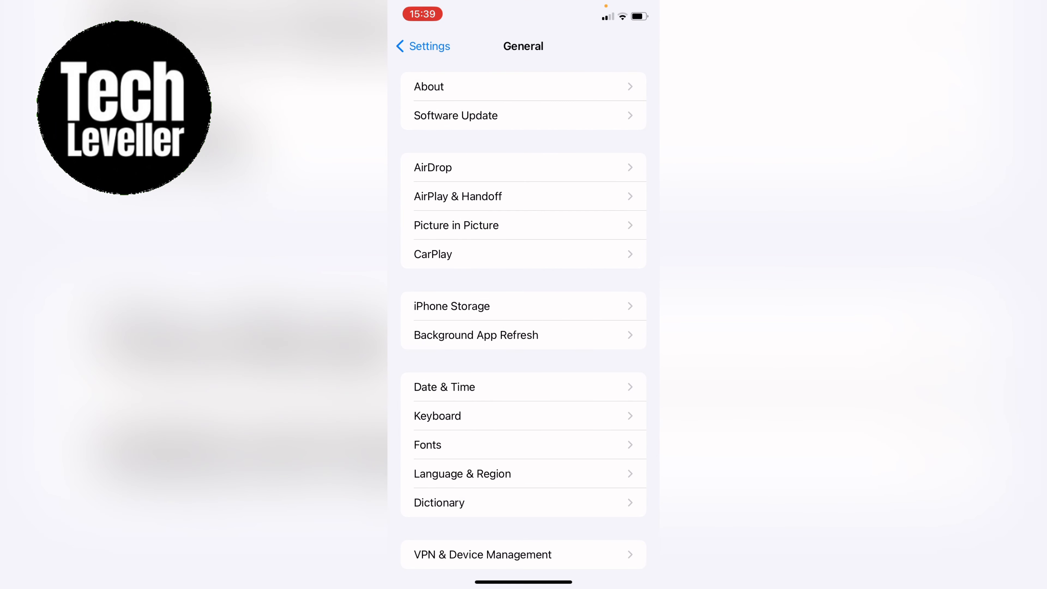
scroll(up, 3)
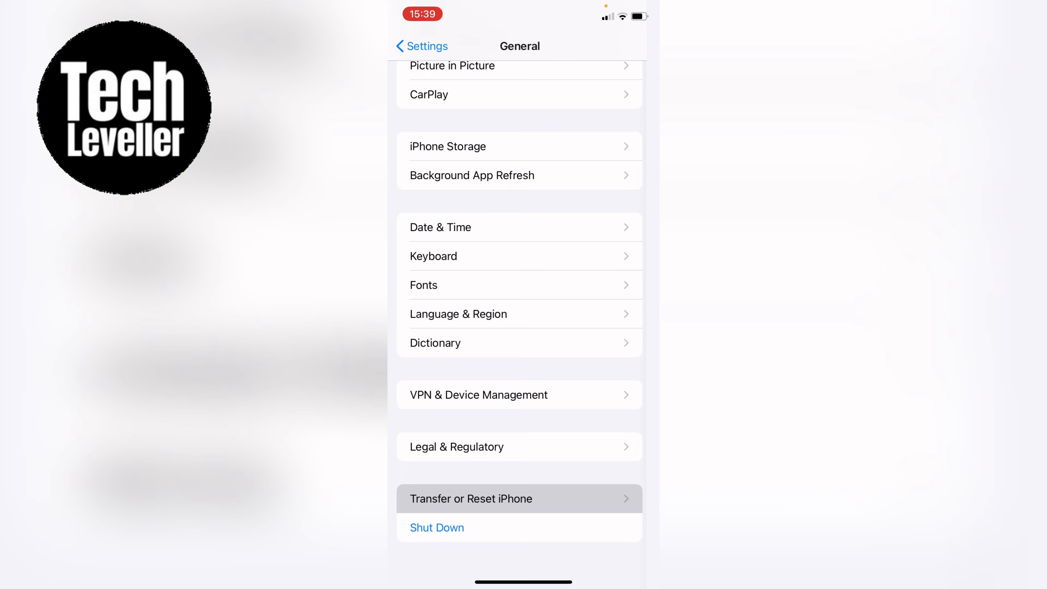
- Show the Reset choices under Transfer or Reset iPhone and cancel without resetting
click(471, 499)
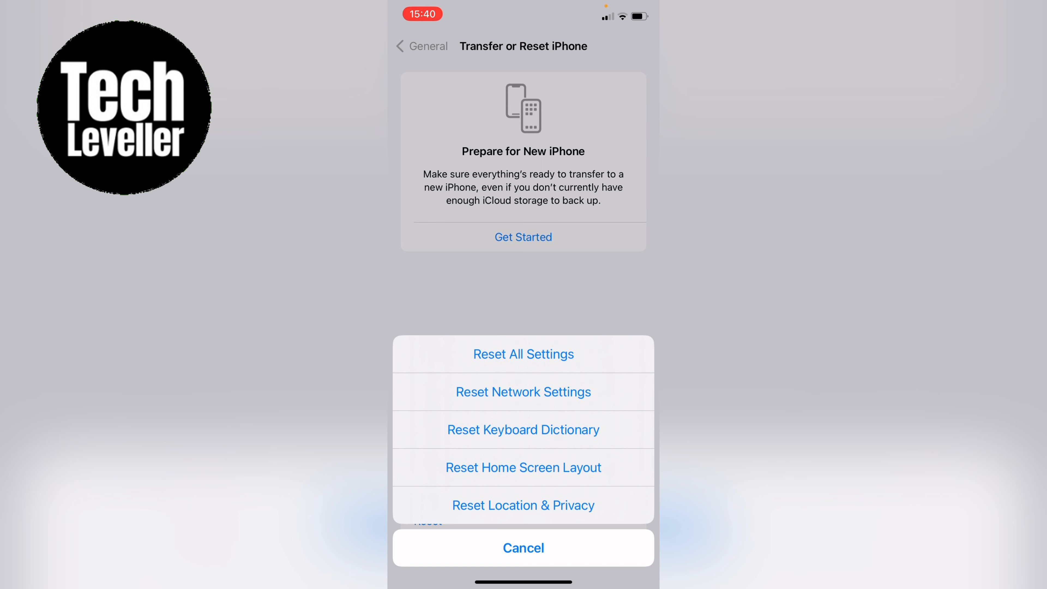
click(523, 548)
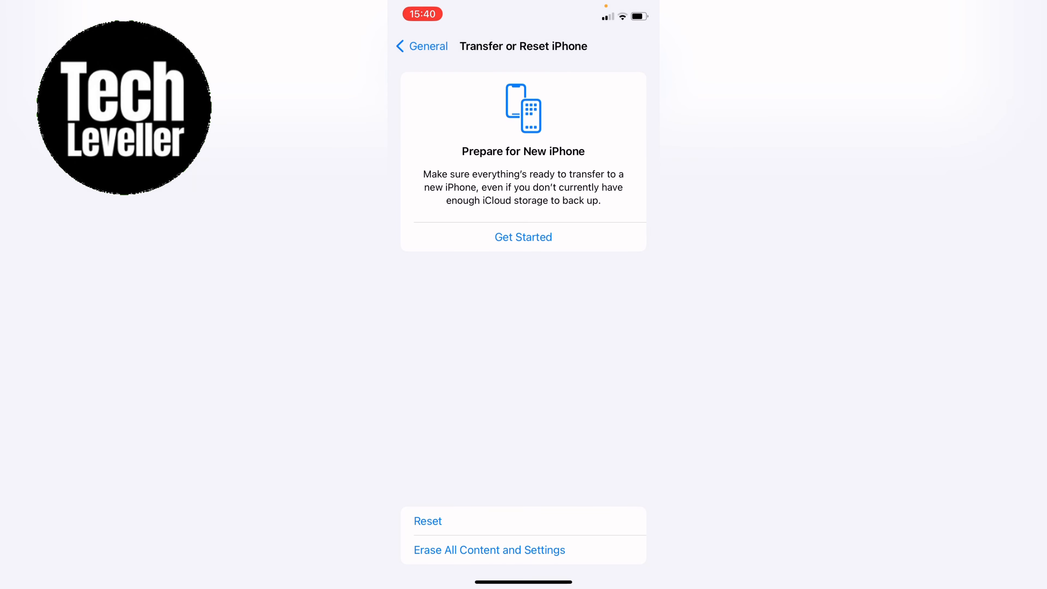
- Start a check for updates from General > Software Update
click(420, 45)
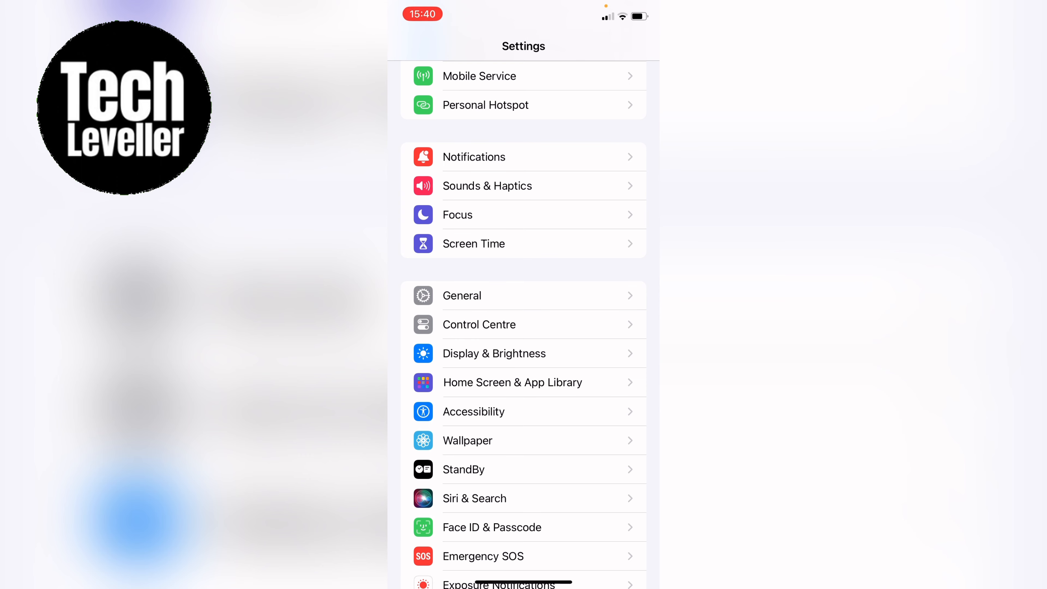
click(461, 295)
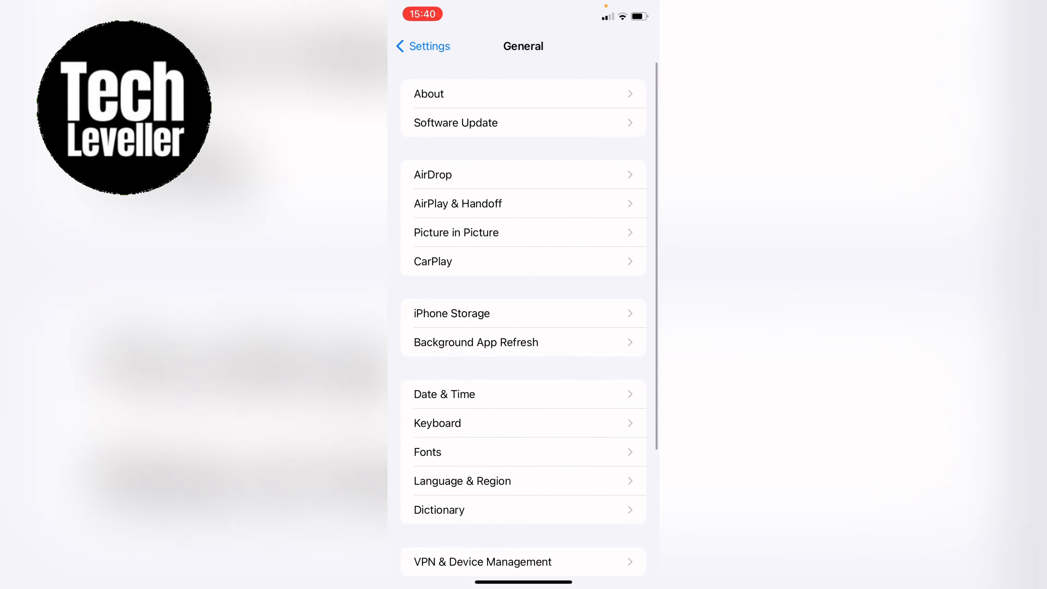
click(456, 123)
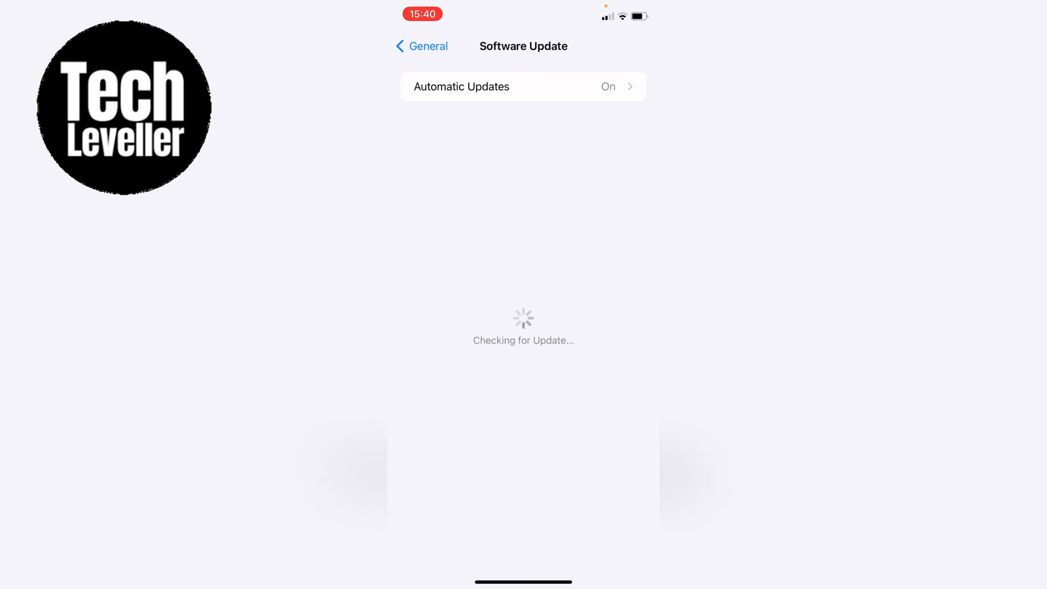